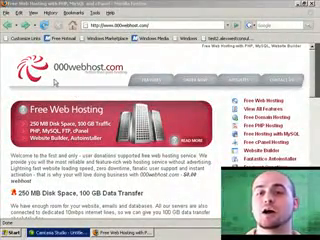
Step: Reach the free subdomain sign-up form further down the 000webhost page
scroll(down, 3)
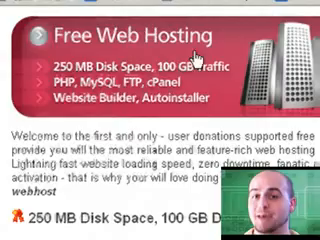
scroll(down, 3)
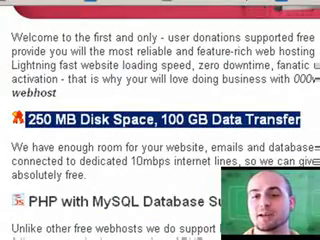
scroll(down, 3)
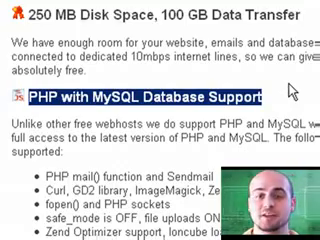
scroll(down, 3)
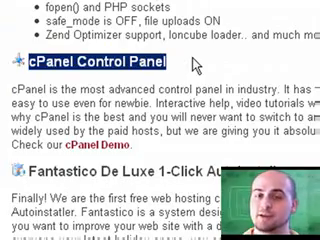
scroll(down, 3)
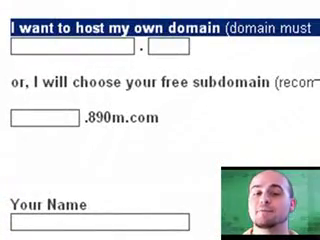
scroll(down, 3)
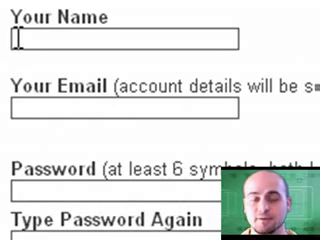
text(alex)
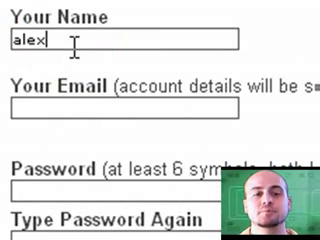
text(west)
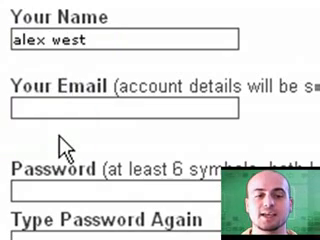
text(alexwestconsulting.com)
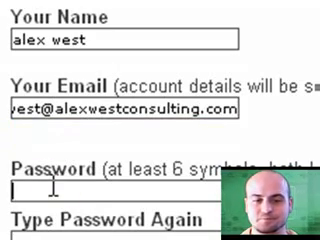
text(*)
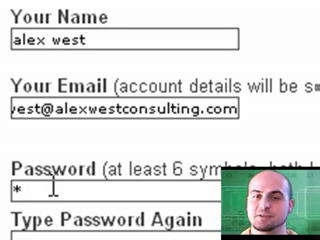
text(***)
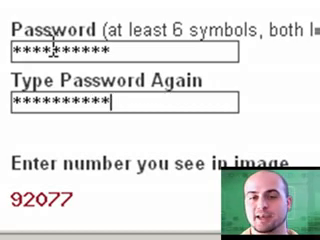
scroll(down, 3)
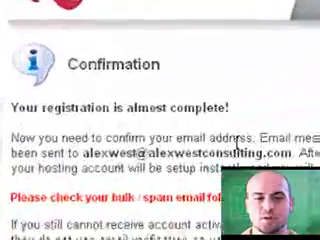
Step: Read through the registration confirmation notice before switching to the webmail inbox
scroll(down, 3)
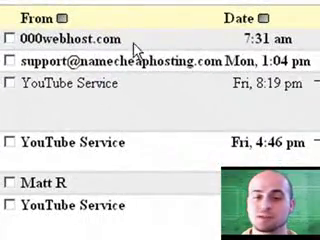
Step: Read the new 000webhost.com account setup email with members area login details and subdomain
click(70, 44)
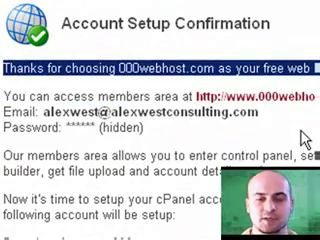
scroll(down, 3)
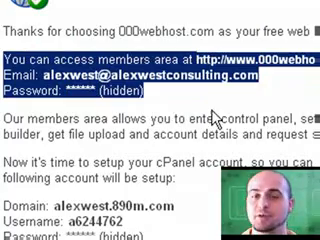
scroll(down, 3)
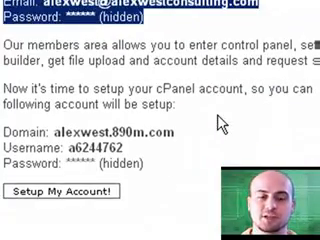
scroll(down, 3)
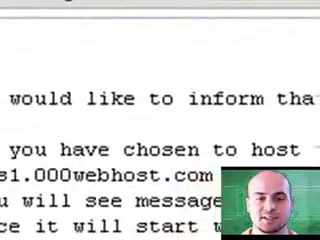
Step: Review the welcome email's site, cPanel and FTP details and follow the new website link
scroll(down, 3)
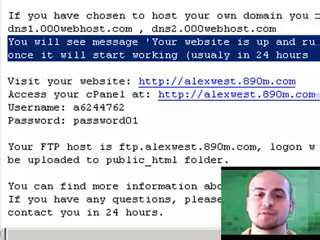
scroll(down, 3)
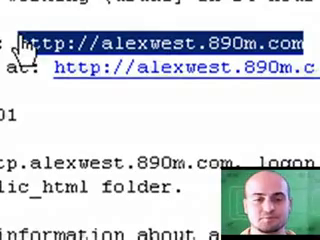
click(16, 232)
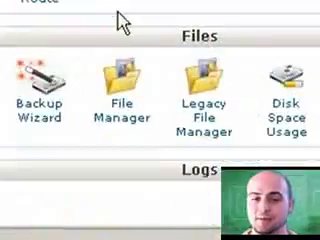
Step: Launch the File Manager from the cPanel Files section, showing public_html contents
click(124, 90)
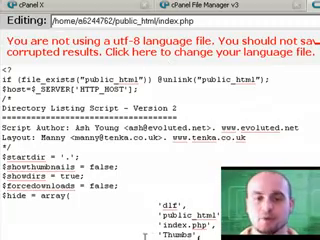
Step: In index.php's editor, append 'WEST TYPED THIS!' to the h1 heading after the name
scroll(down, 3)
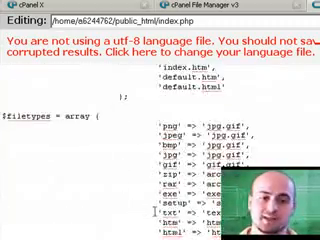
scroll(down, 3)
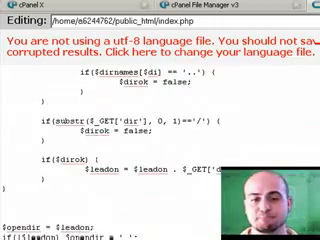
scroll(down, 3)
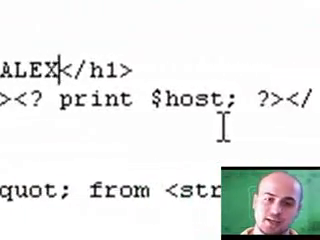
text(WEST TYPE)
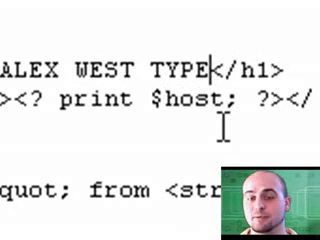
text(D THIS!)
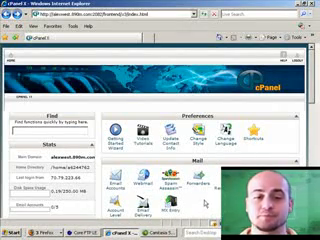
Step: Review the empty database users list, then return to the home page's Mail tools
scroll(down, 3)
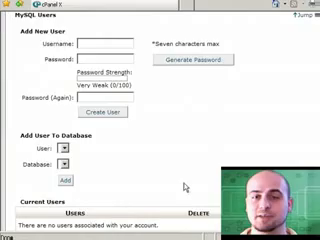
scroll(down, 3)
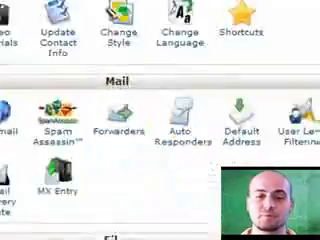
scroll(down, 3)
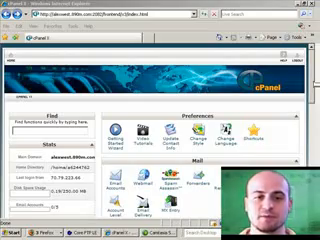
Step: Browse the cPAddon Scripts categories: blog, forum, CMS, chat, shop, gallery and guestbook
scroll(down, 3)
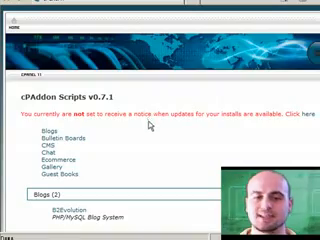
scroll(down, 3)
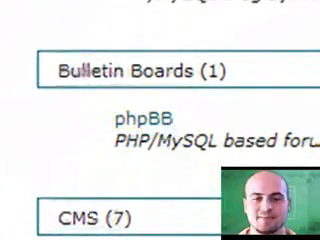
scroll(down, 3)
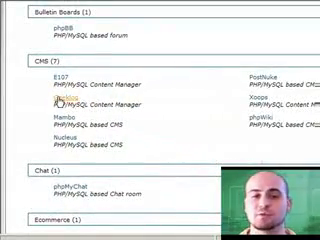
scroll(down, 3)
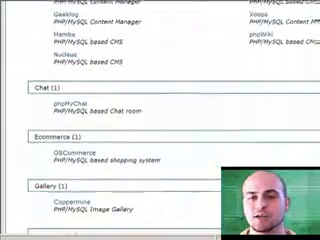
scroll(down, 3)
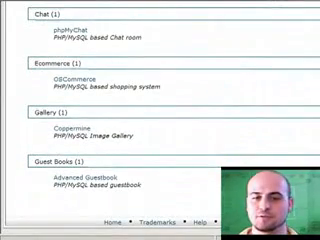